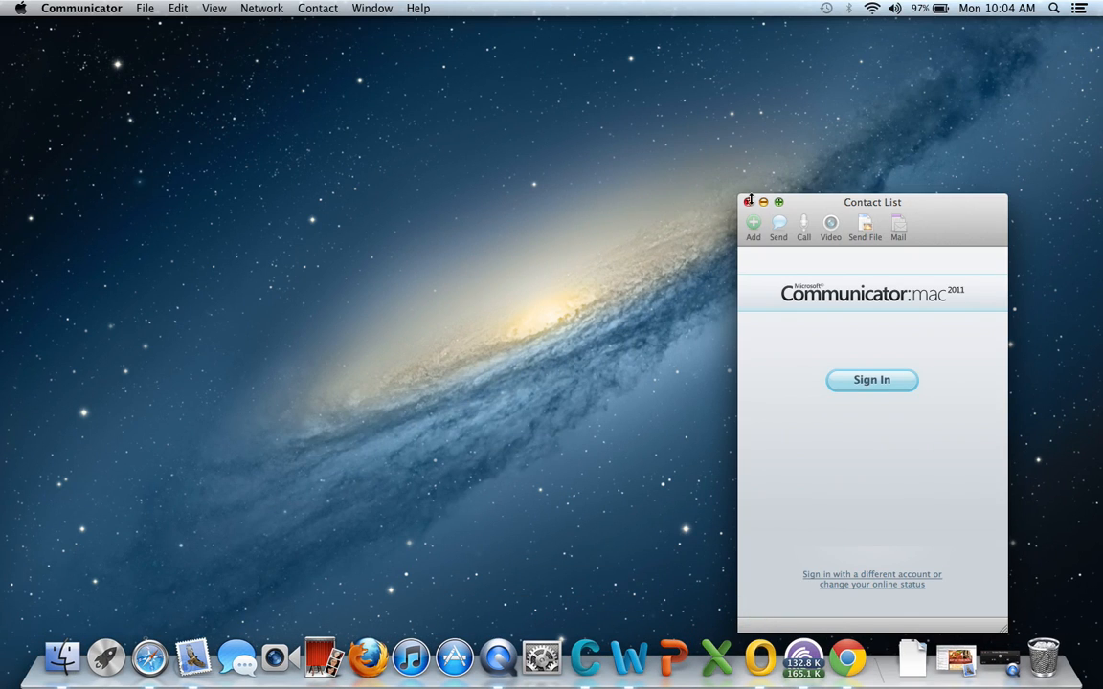
Close the Communicator contact list, launch Word and dismiss its document gallery
{"action": "left_click", "coordinate": [751, 202]}
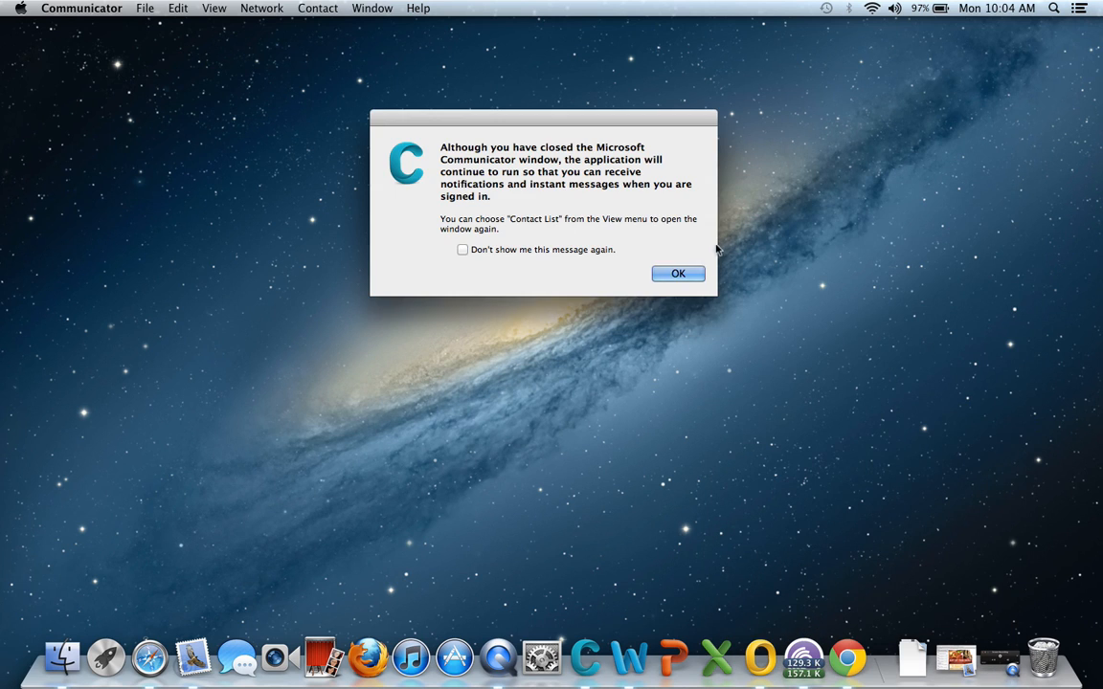
{"action": "left_click", "coordinate": [677, 272]}
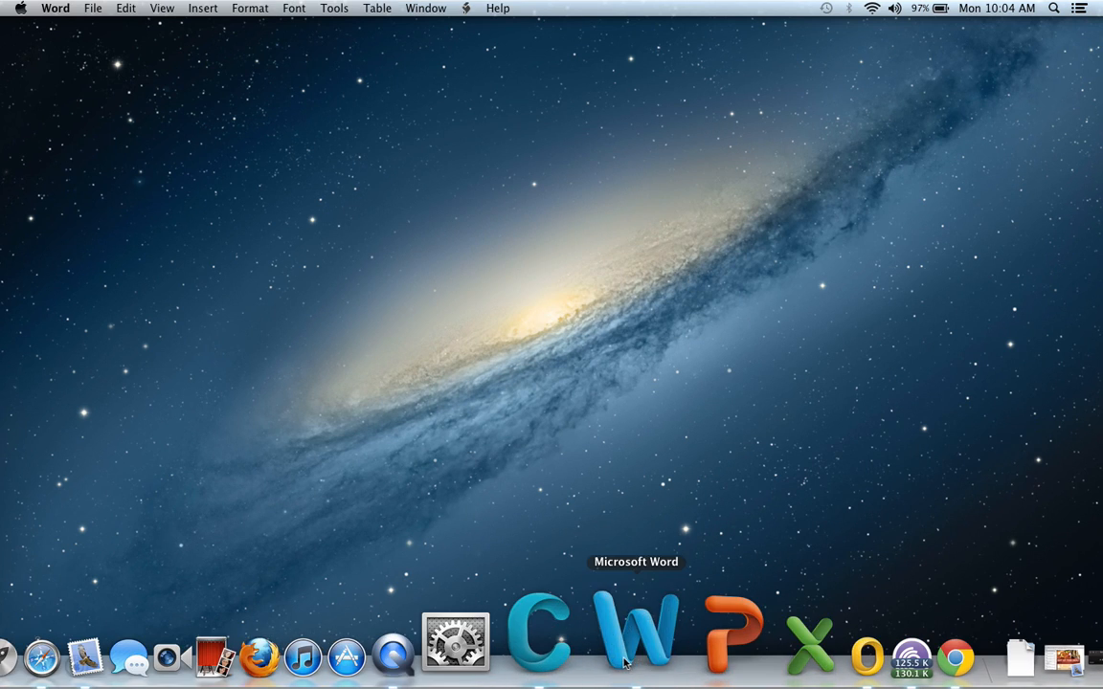
{"action": "left_click", "coordinate": [636, 636]}
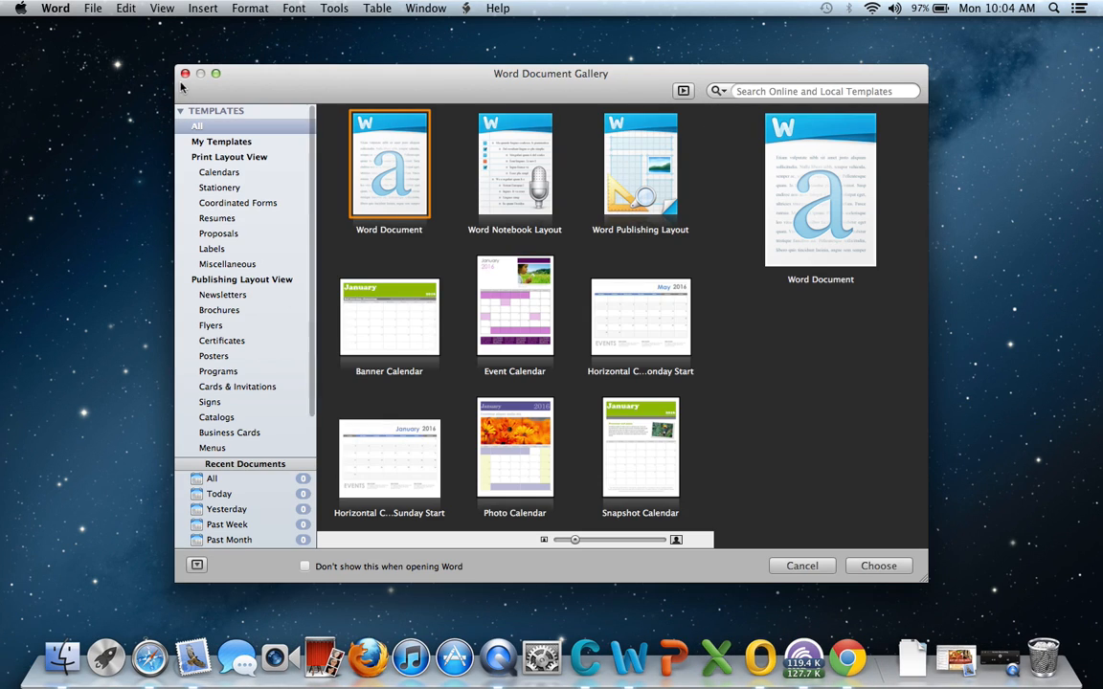
{"action": "left_click", "coordinate": [879, 566]}
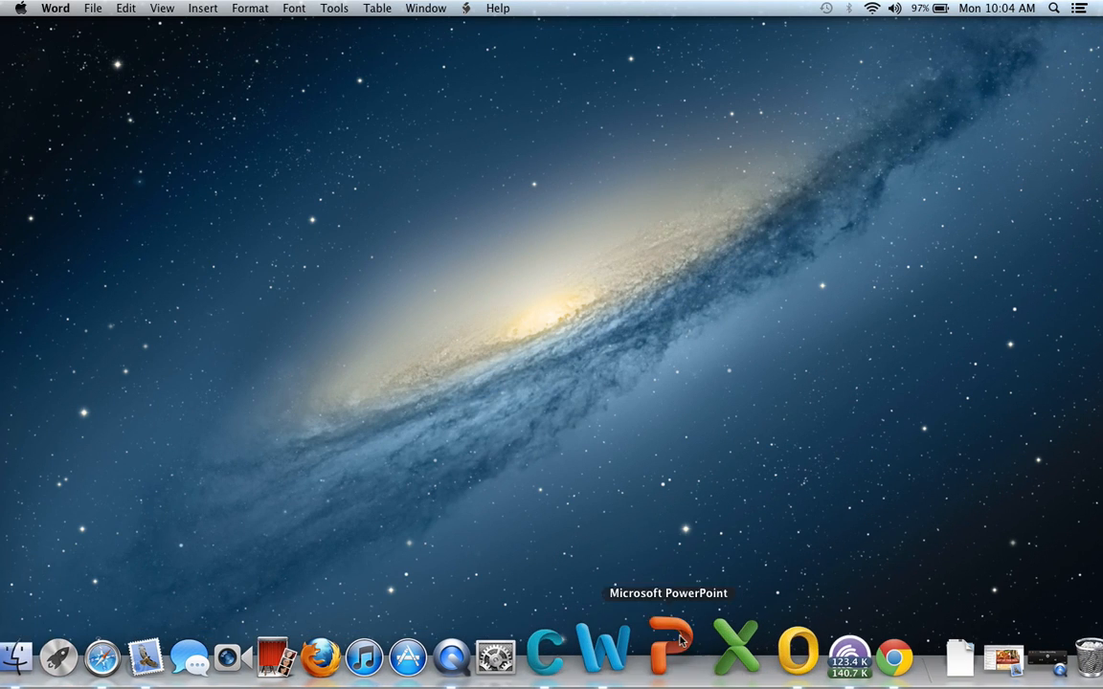
Launch PowerPoint, Excel and Outlook, closing the PowerPoint and Excel galleries
{"action": "left_click", "coordinate": [679, 651]}
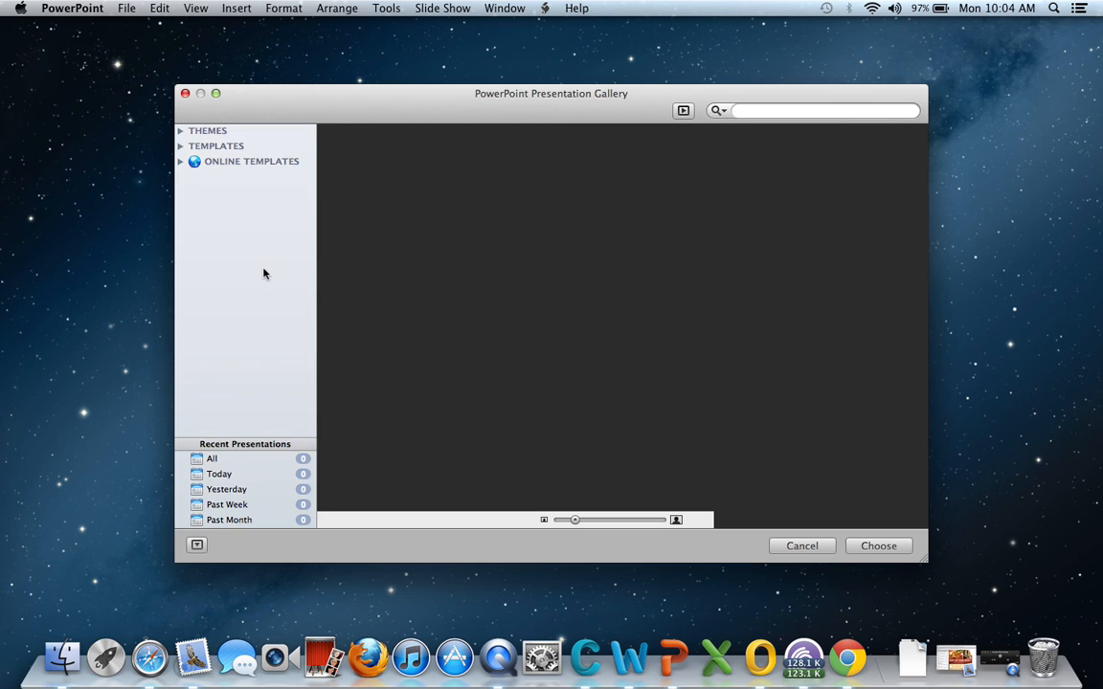
{"action": "left_click", "coordinate": [801, 546]}
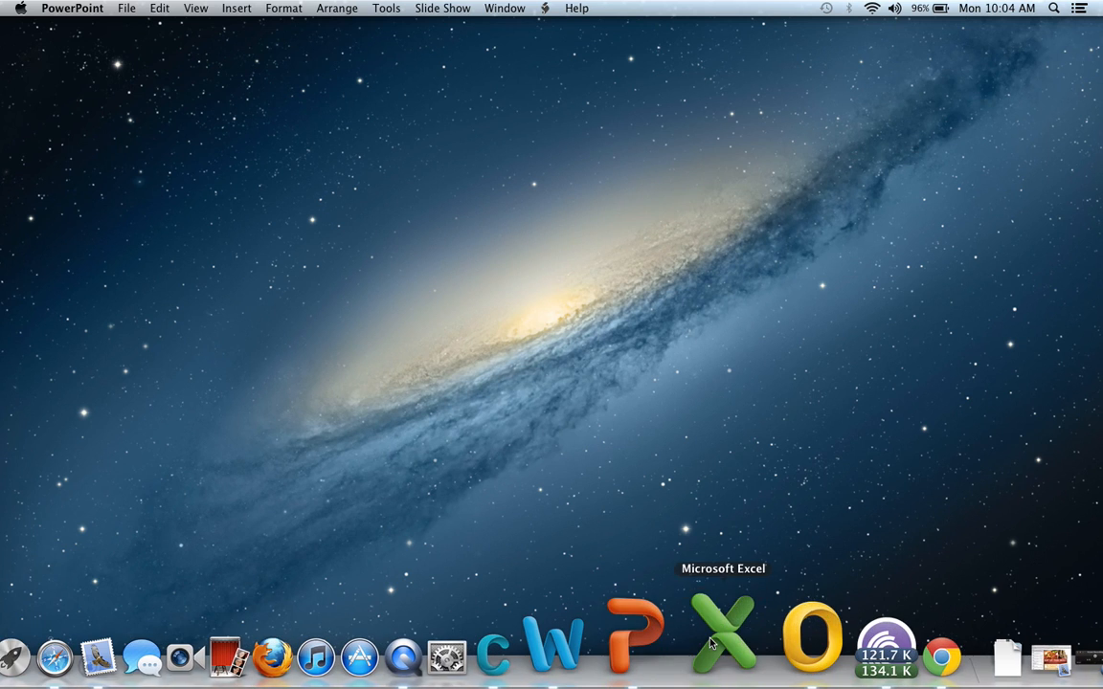
{"action": "left_click", "coordinate": [741, 638]}
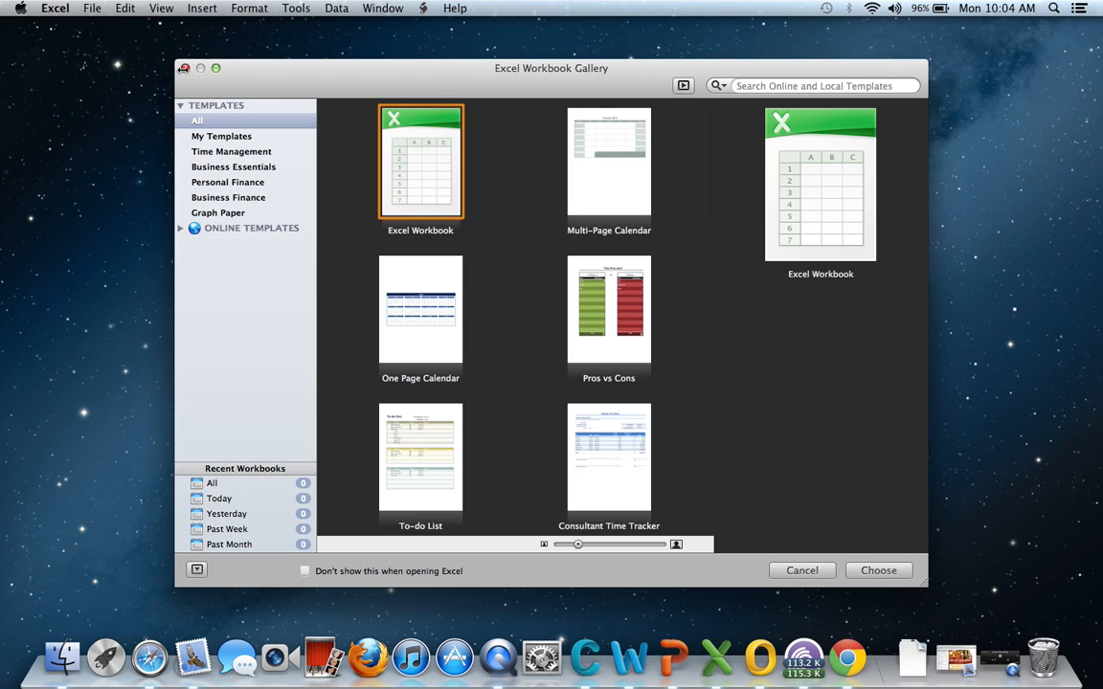
{"action": "left_click", "coordinate": [879, 570]}
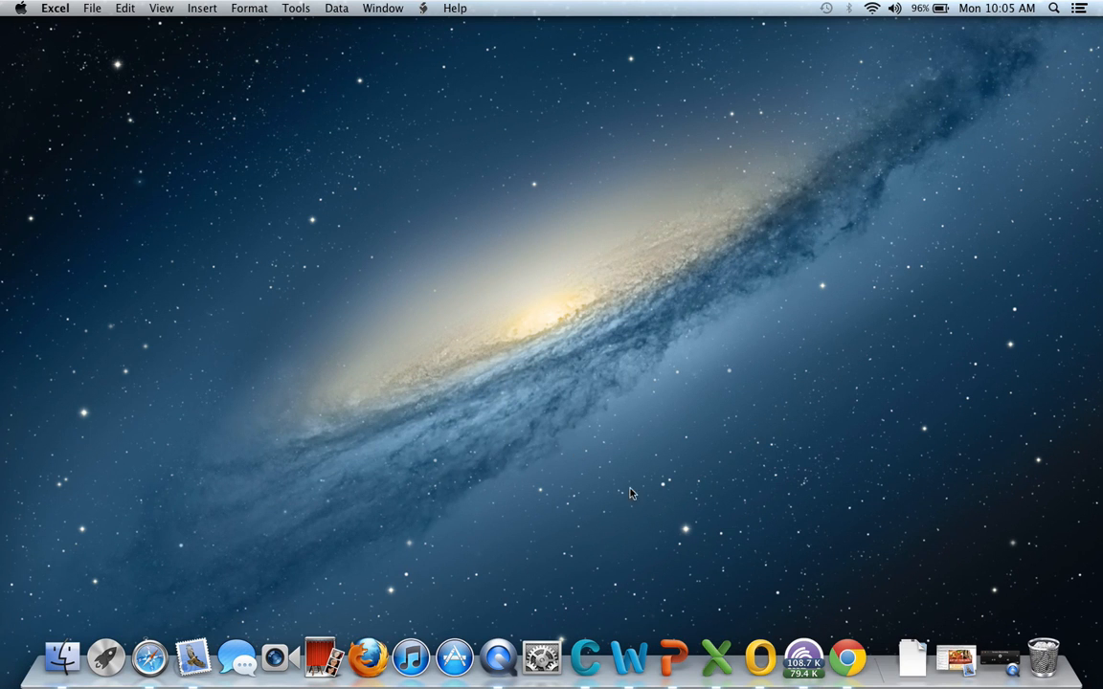
{"action": "left_click", "coordinate": [755, 659]}
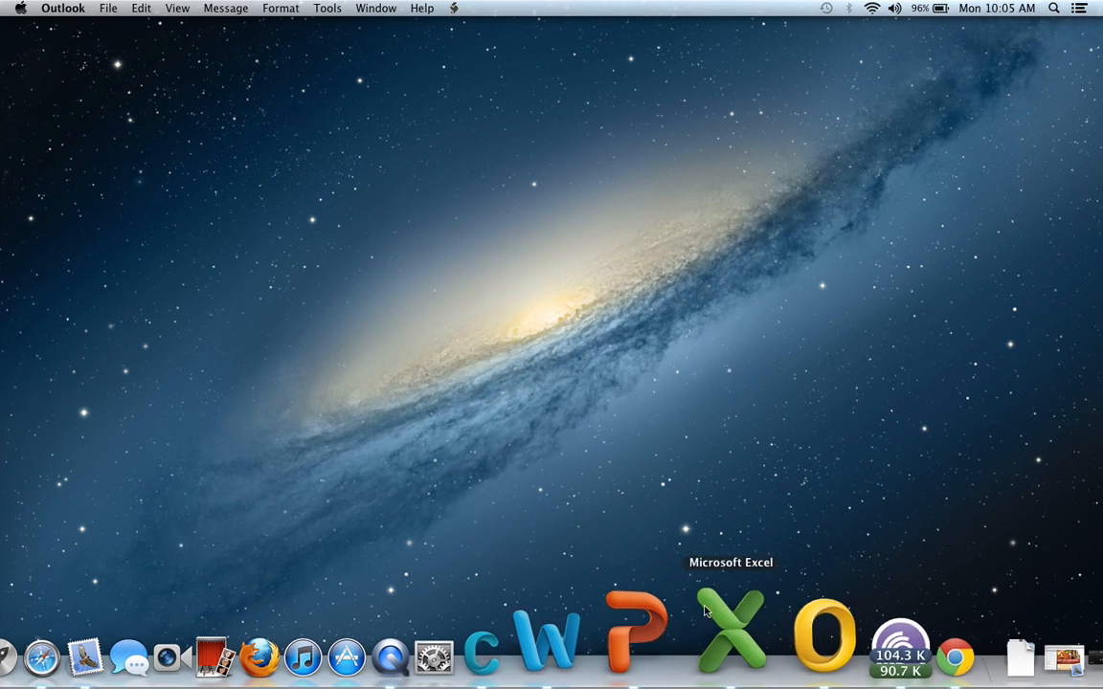
{"action": "mouse_move", "coordinate": [757, 637]}
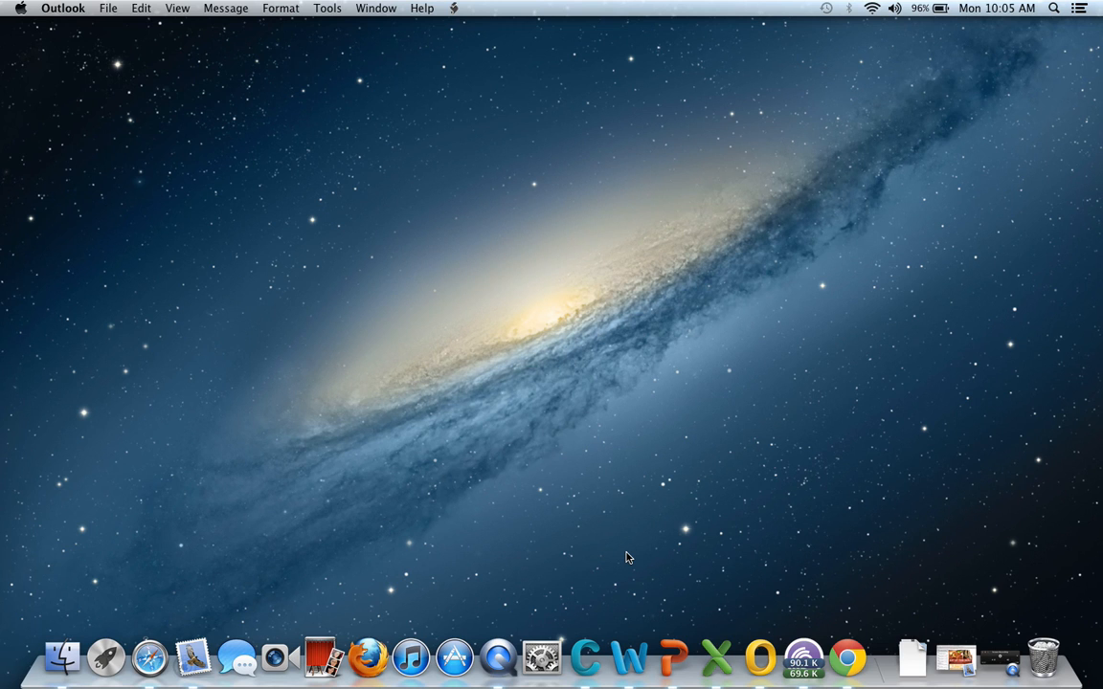
{"action": "mouse_move", "coordinate": [245, 566]}
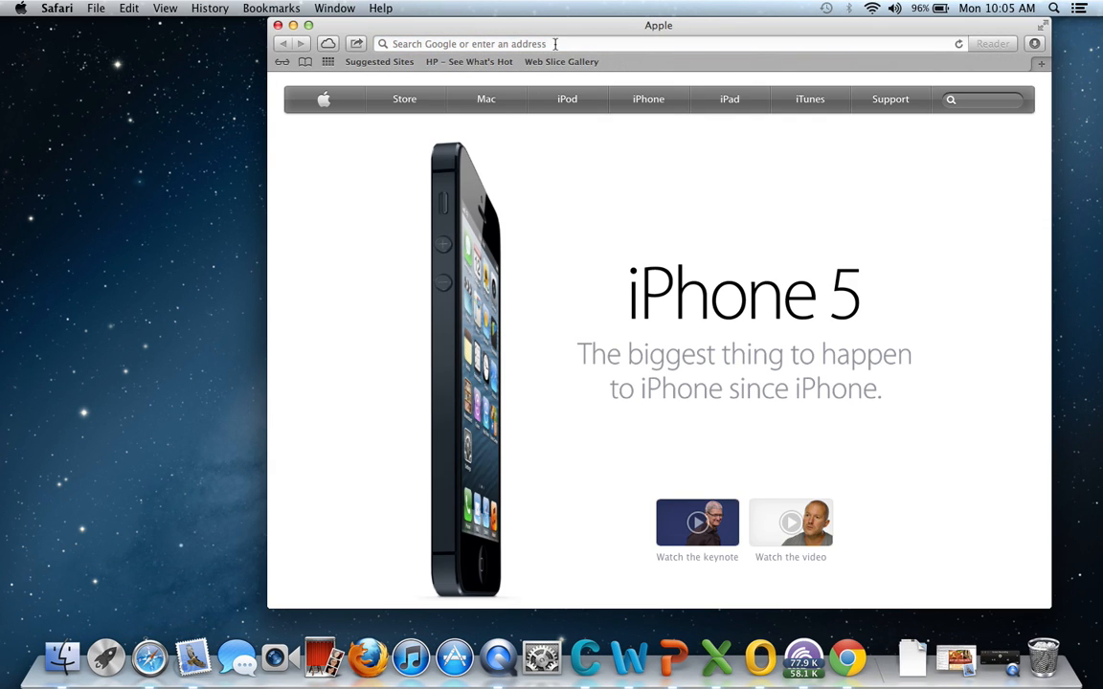
Google 'bit torrent for mac', open the BitTorrent download result, then return to Google
{"action": "type", "text": "bit torrent for mac"}
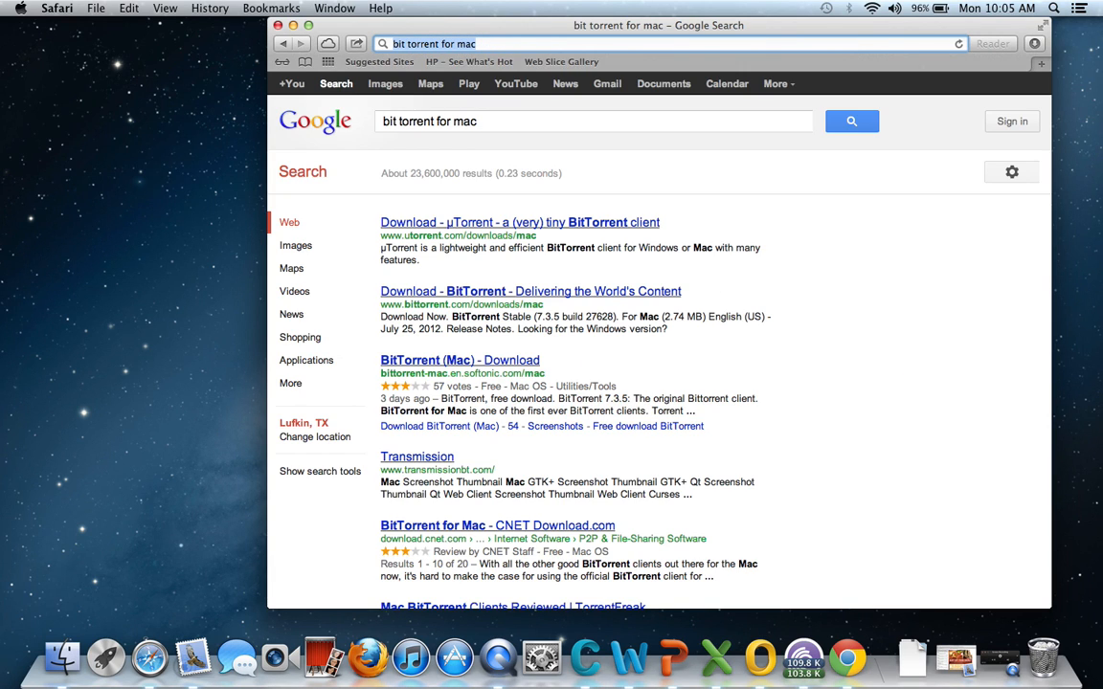
{"action": "mouse_move", "coordinate": [545, 292]}
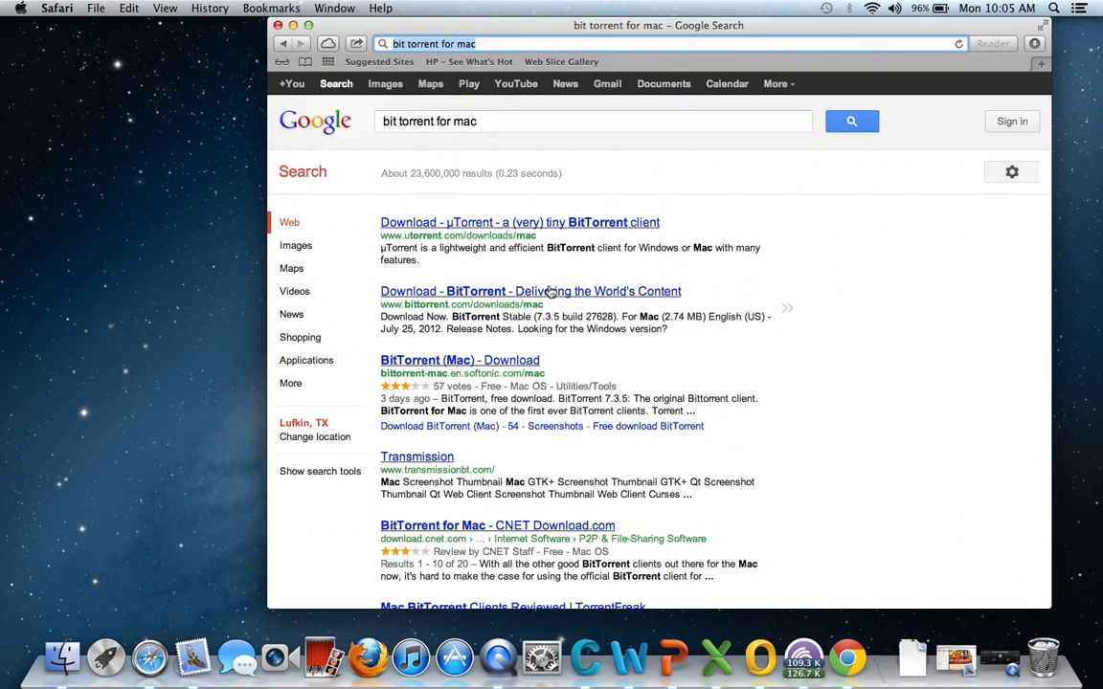
{"action": "left_click", "coordinate": [539, 291]}
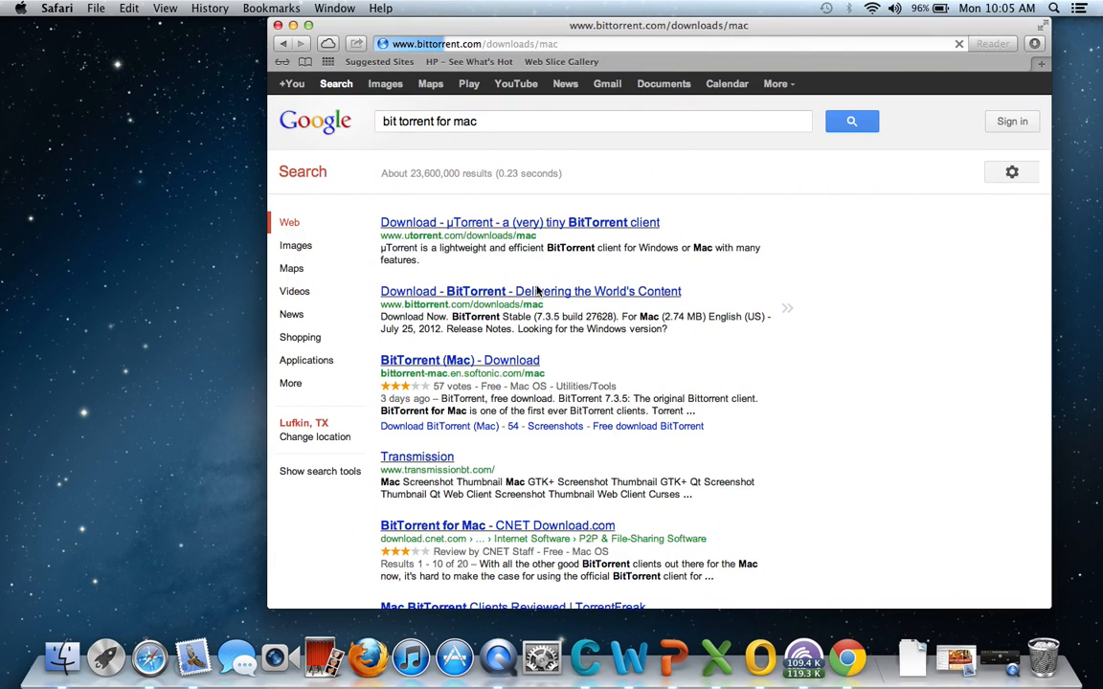
{"action": "left_click", "coordinate": [529, 291]}
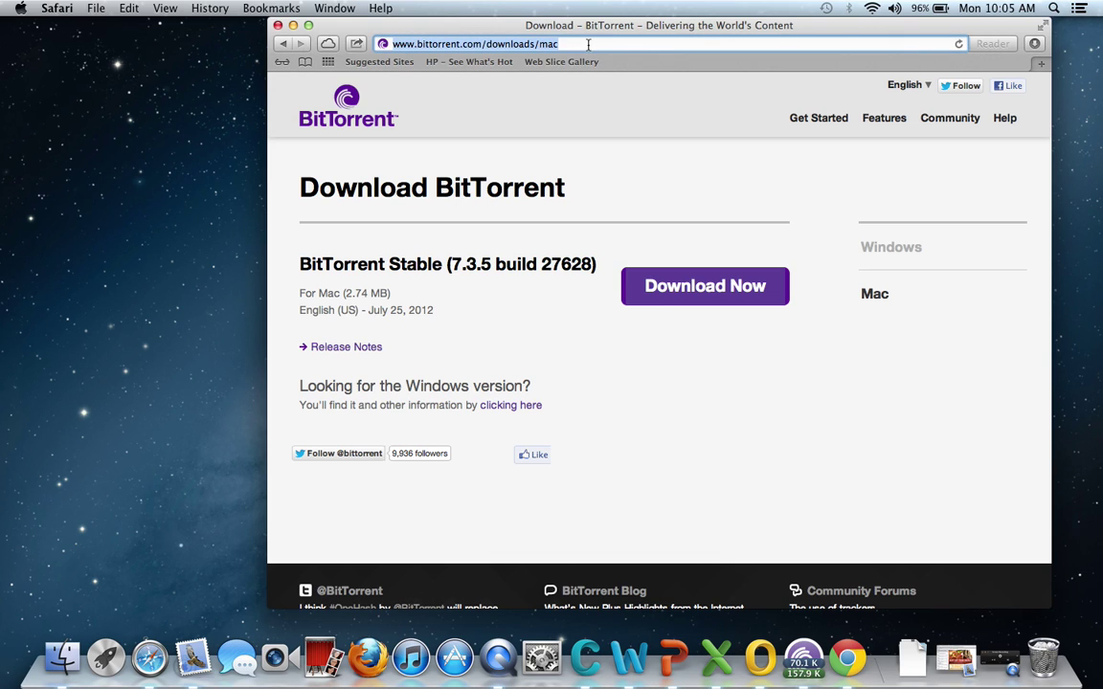
{"action": "type", "text": "google.com"}
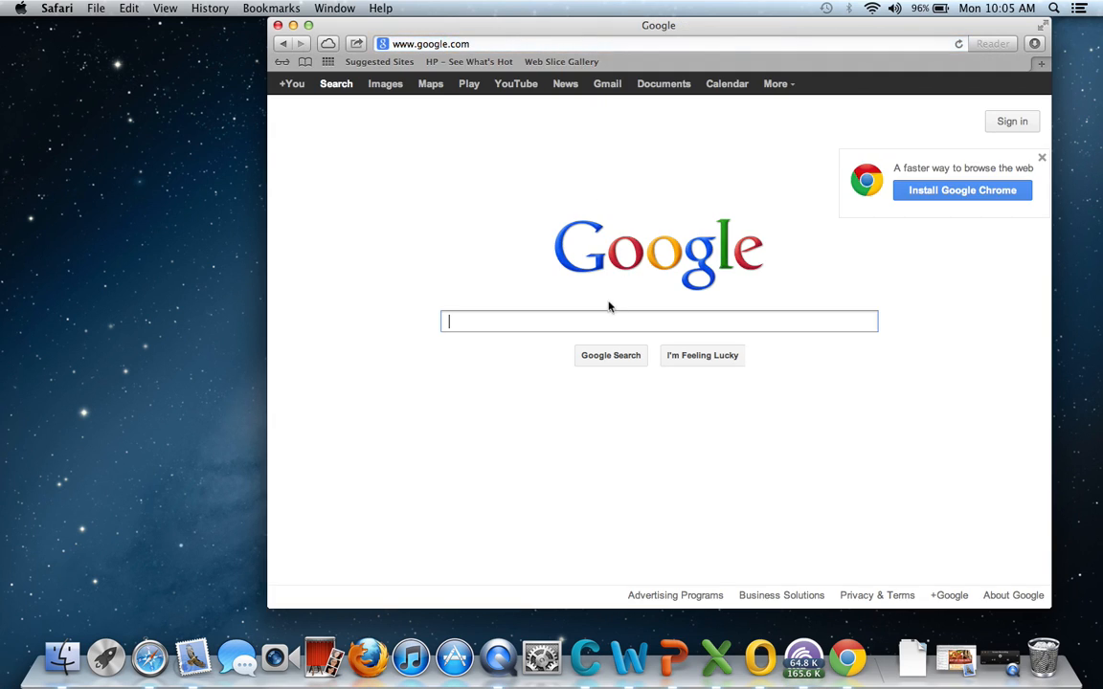
Google thepiratebay.se and open The Pirate Bay from the results
{"action": "type", "text": "thepiratebay.se"}
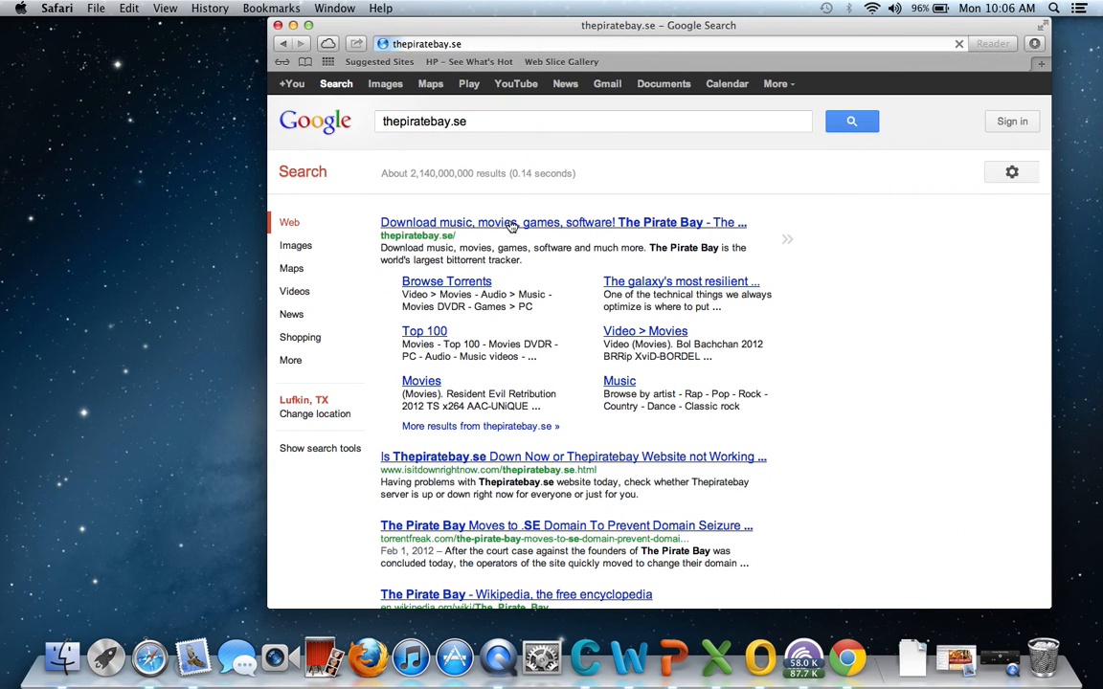
{"action": "left_click", "coordinate": [562, 222]}
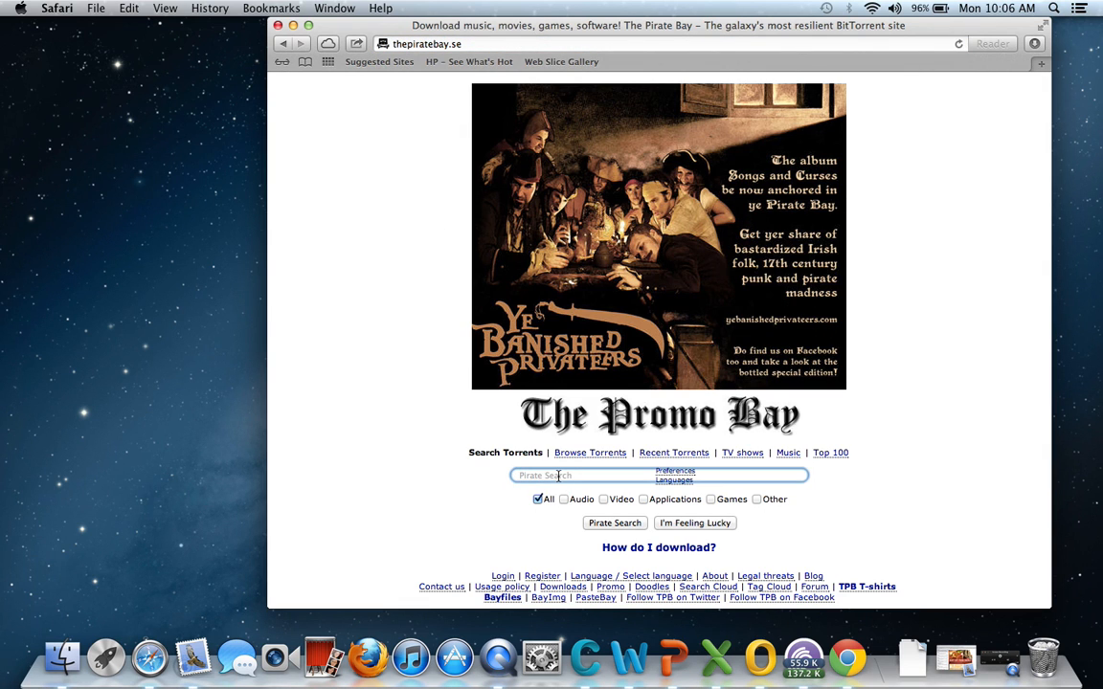
Search The Pirate Bay for 'Microsoft Office For Mac' torrents
{"action": "type", "text": "Microsoft Office For Mac"}
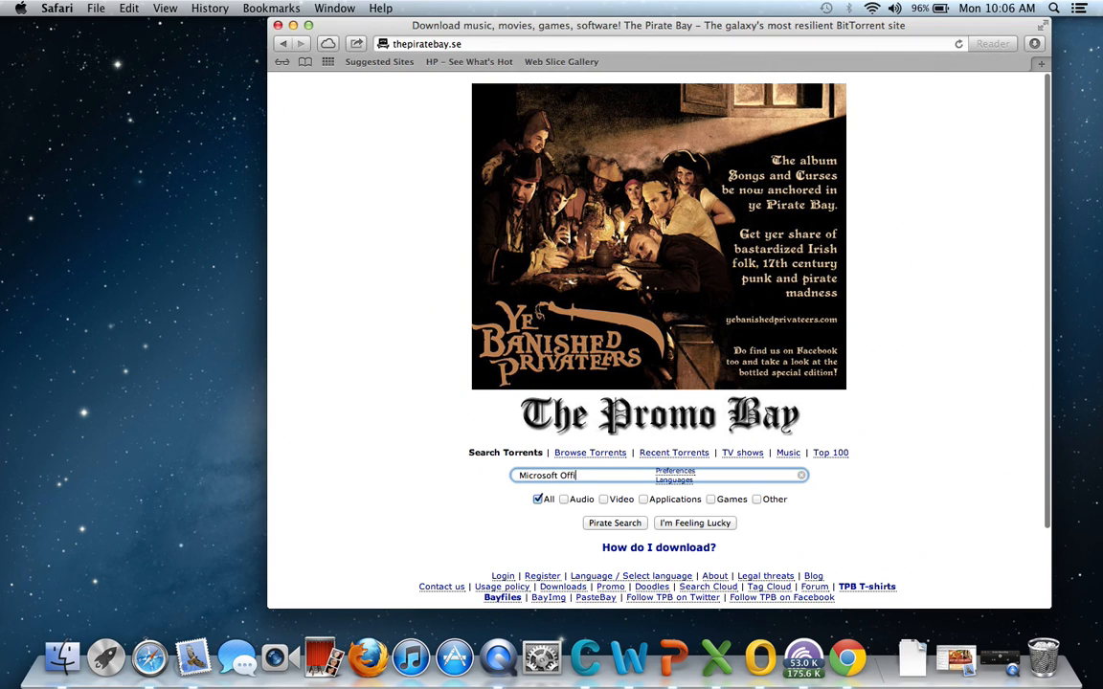
{"action": "type", "text": "ce"}
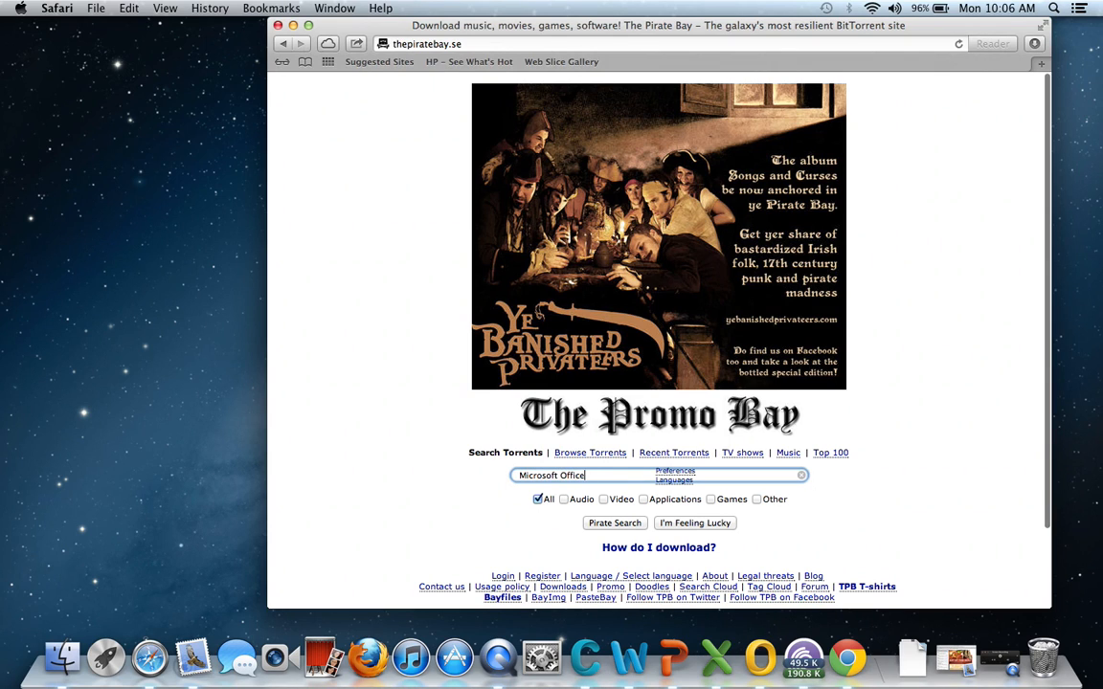
{"action": "type", "text": "For Mac"}
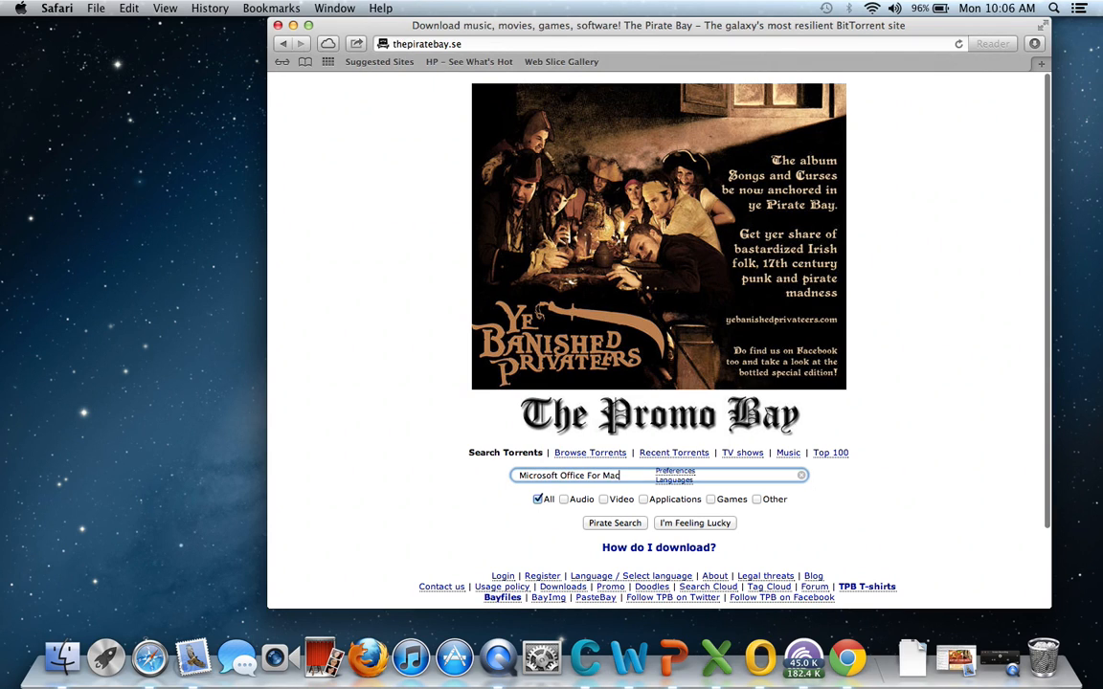
{"action": "left_click", "coordinate": [615, 522]}
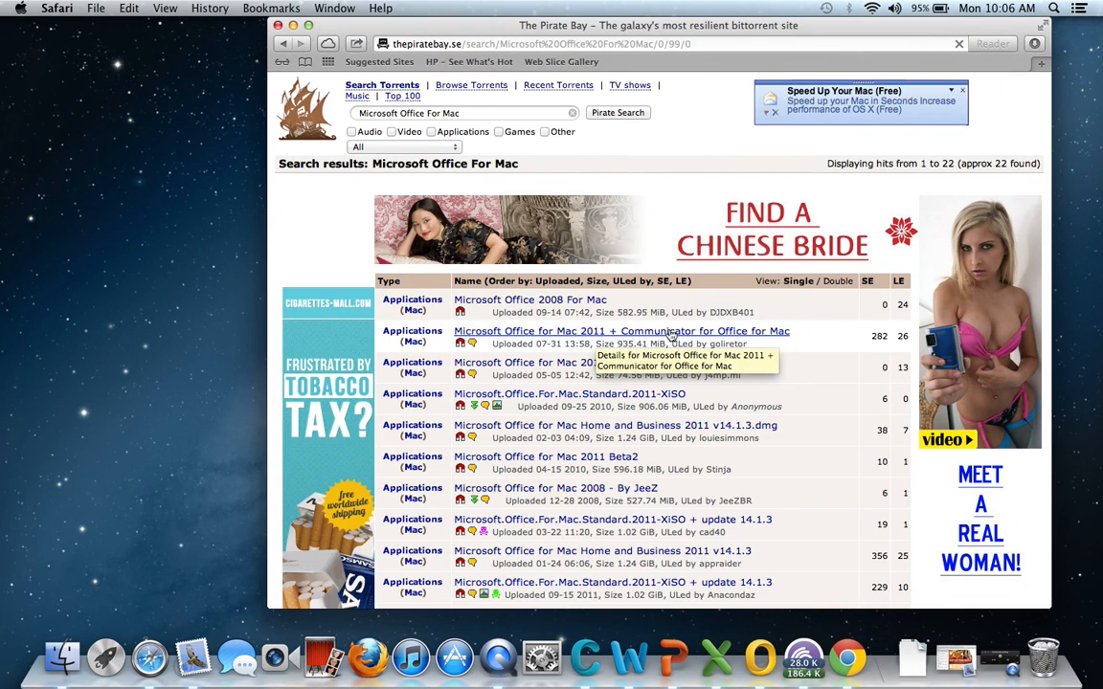
Open the Office for Mac 2011 + Communicator torrent and choose Get this torrent
{"action": "left_click", "coordinate": [621, 330]}
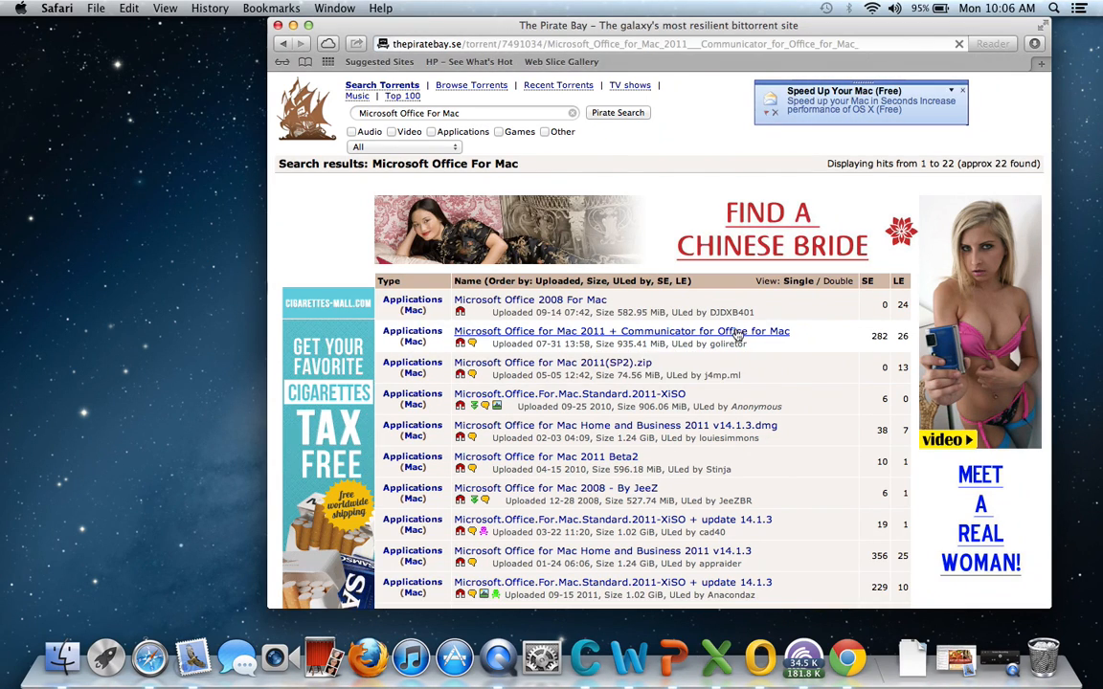
{"action": "left_click", "coordinate": [620, 331]}
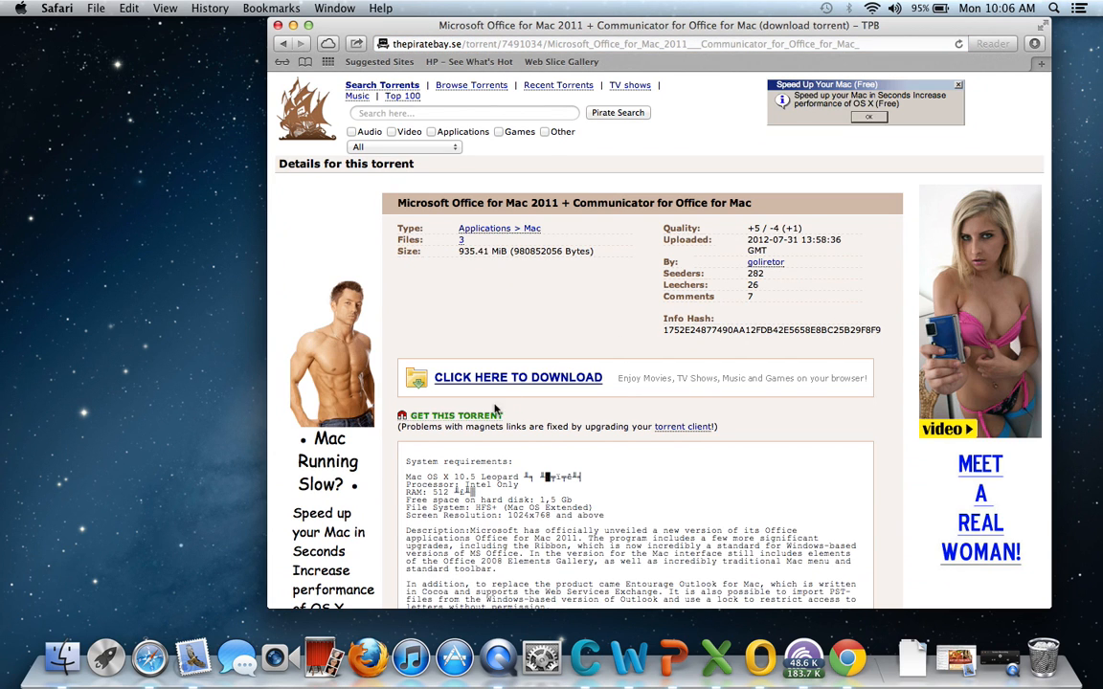
{"action": "left_click", "coordinate": [453, 415]}
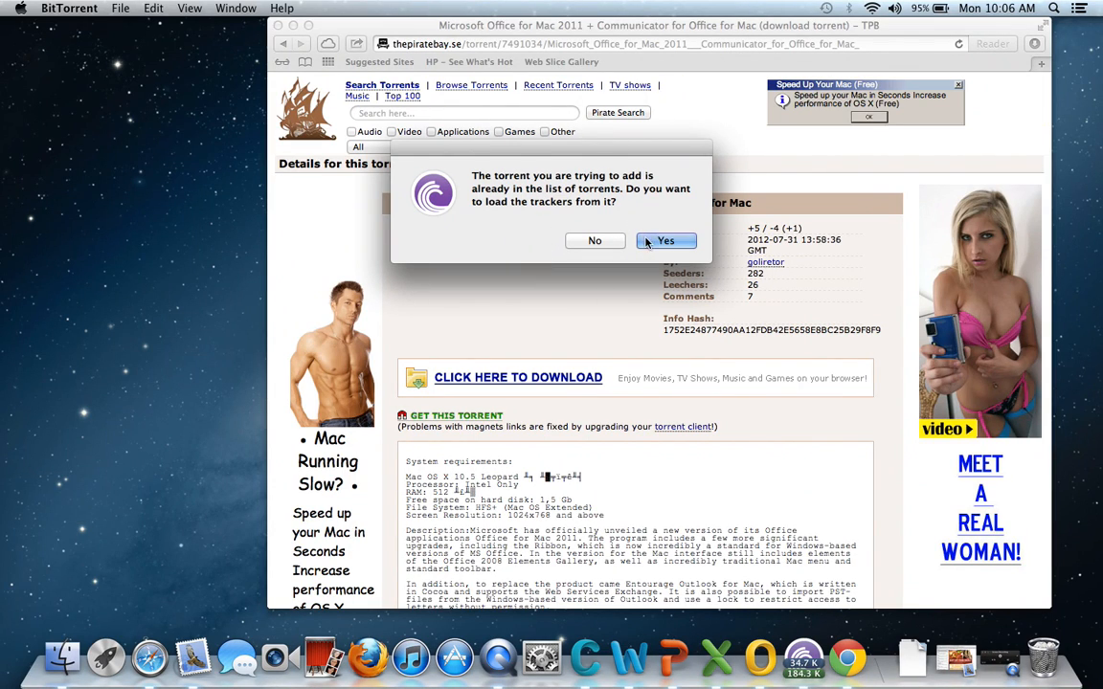
Confirm loading the trackers into the already-listed Office torrent
{"action": "left_click", "coordinate": [666, 240]}
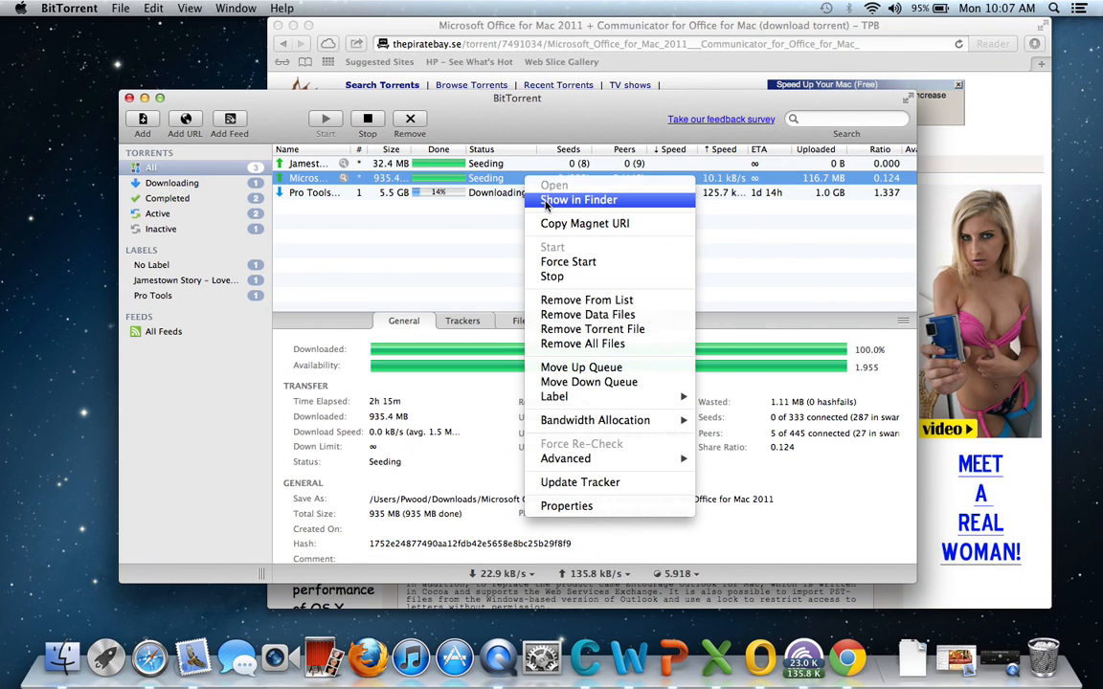
Show the torrent in Finder, open the Office for Mac 2011 folder, select the Communicator DMG, and close Safari
{"action": "left_click", "coordinate": [578, 199]}
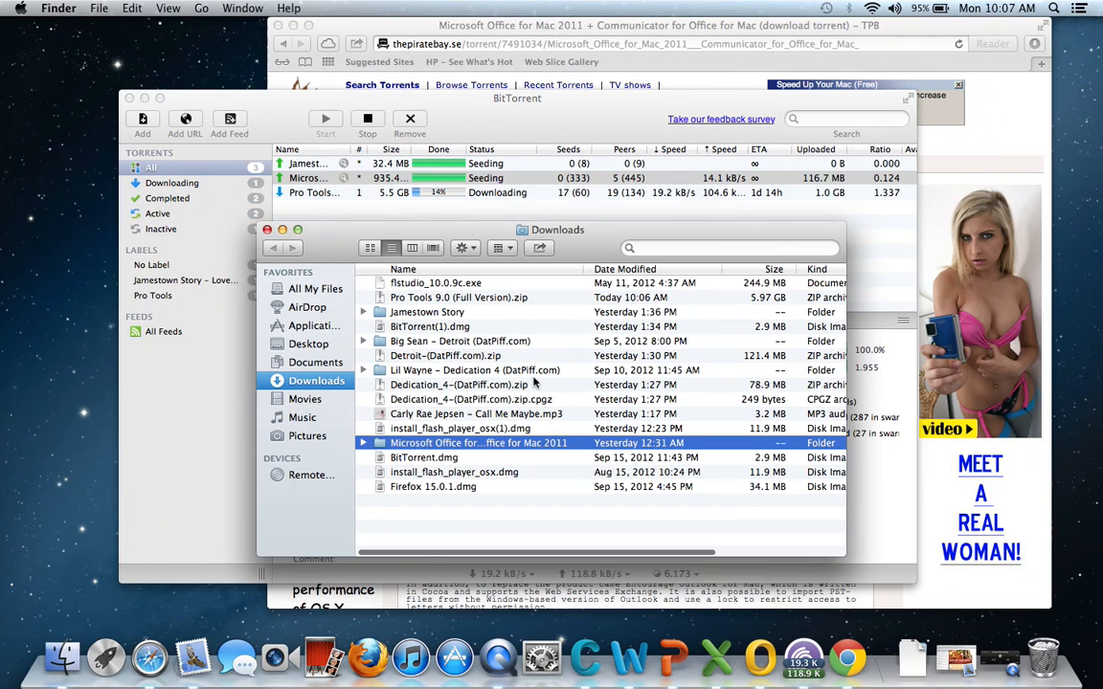
{"action": "double_click", "coordinate": [479, 443]}
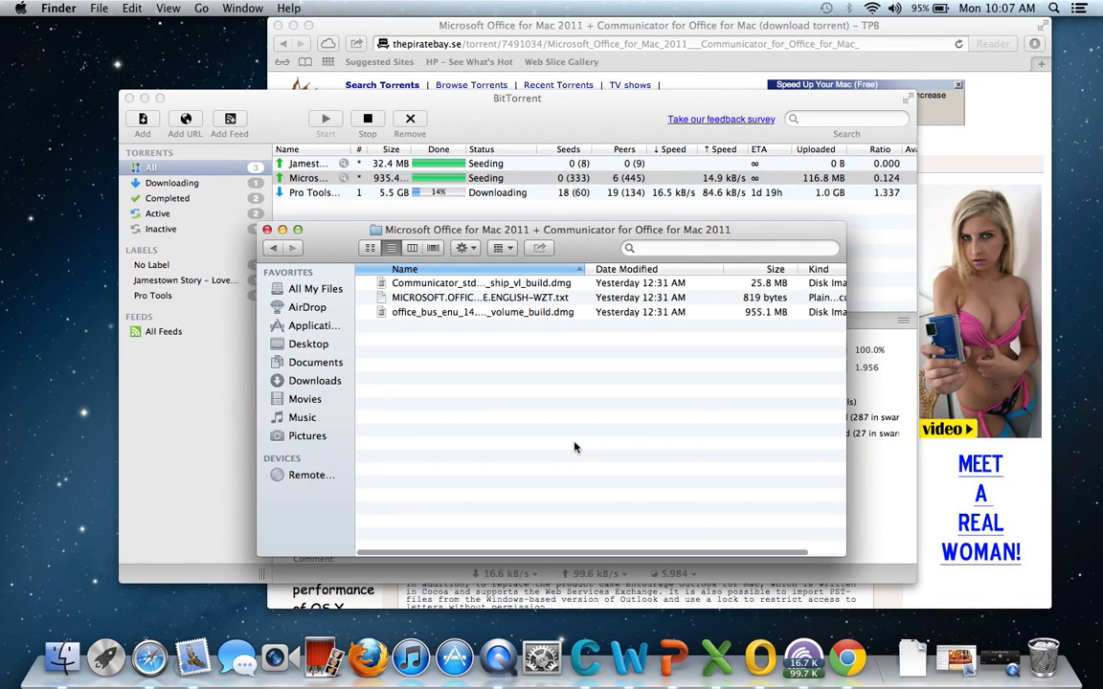
{"action": "left_click", "coordinate": [490, 282]}
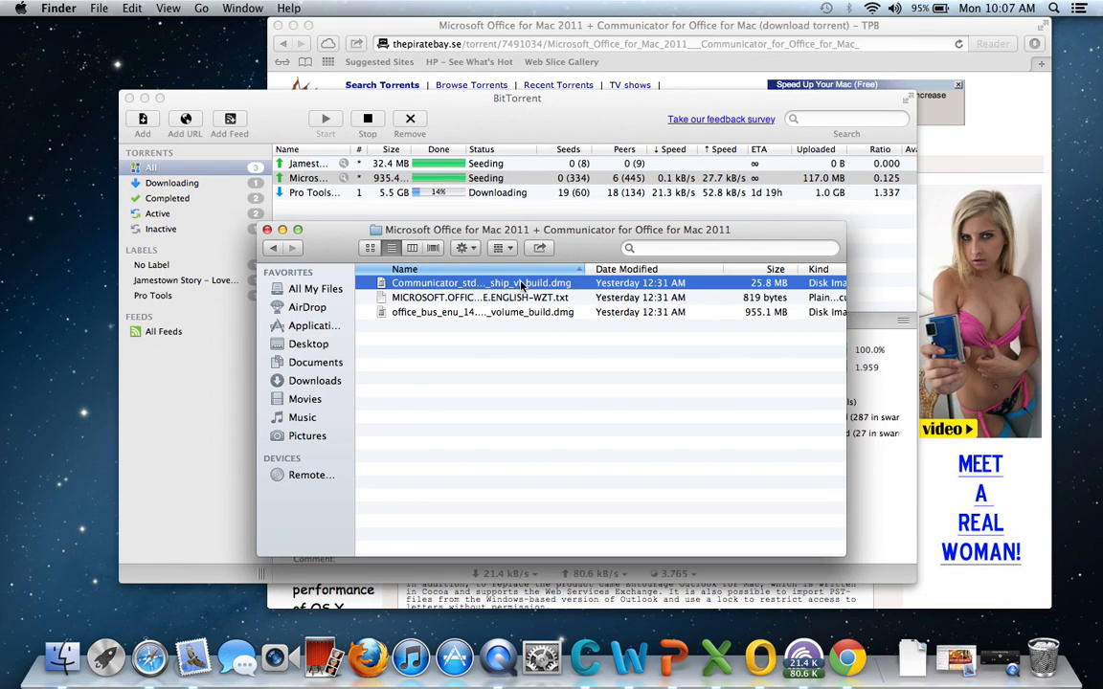
{"action": "left_click", "coordinate": [482, 313]}
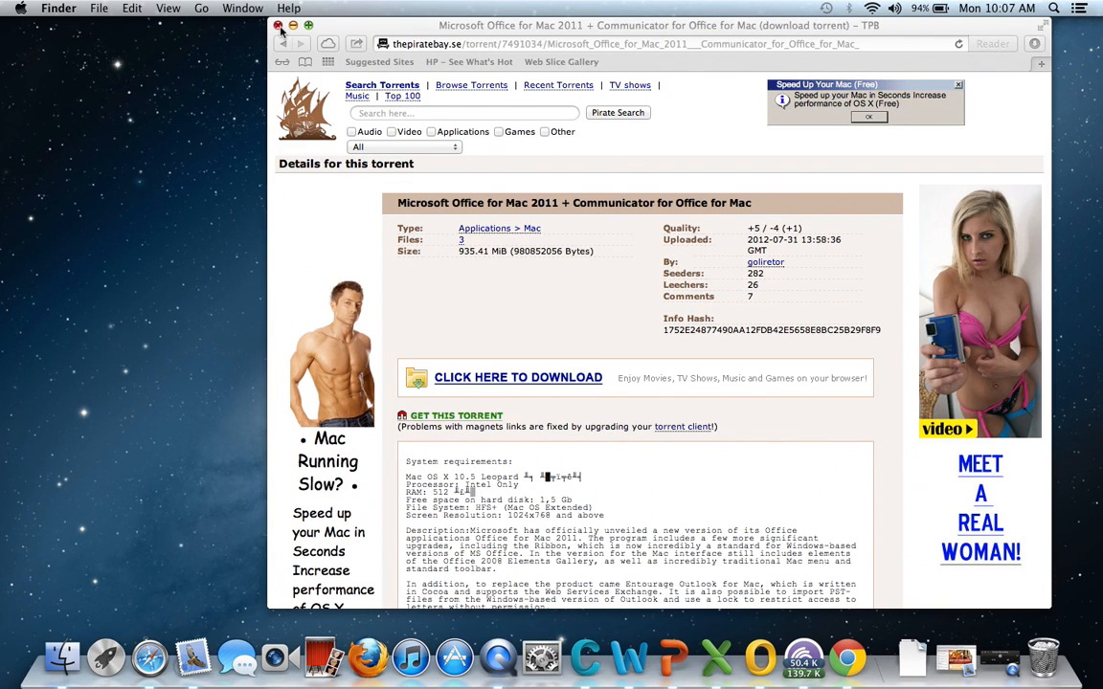
{"action": "left_click", "coordinate": [279, 25]}
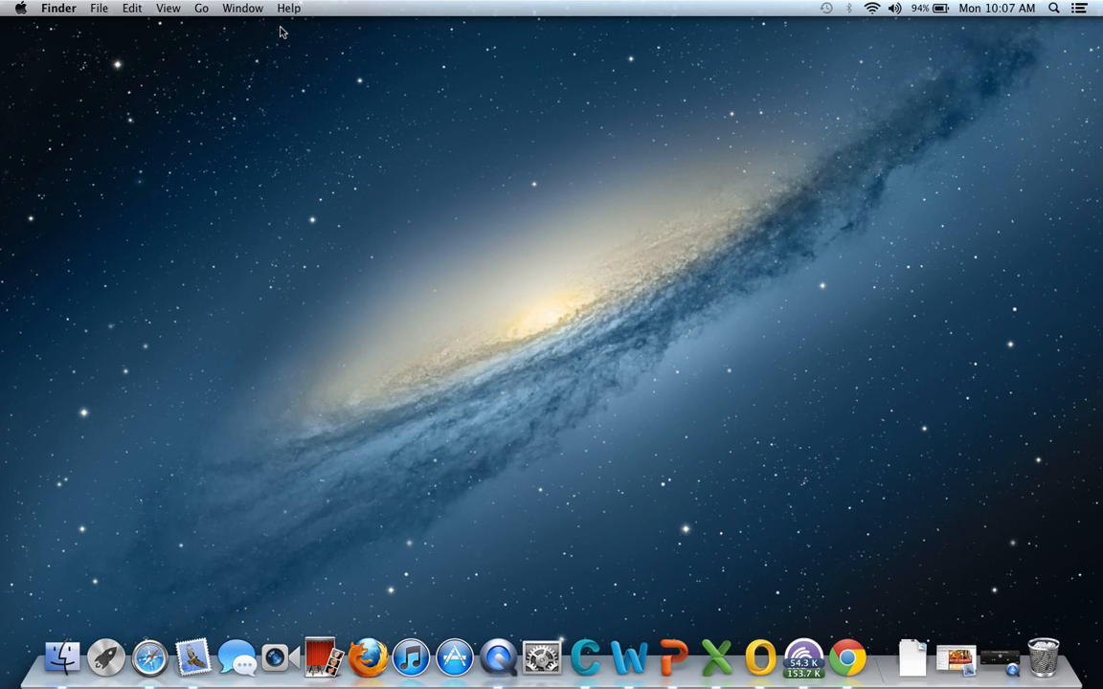